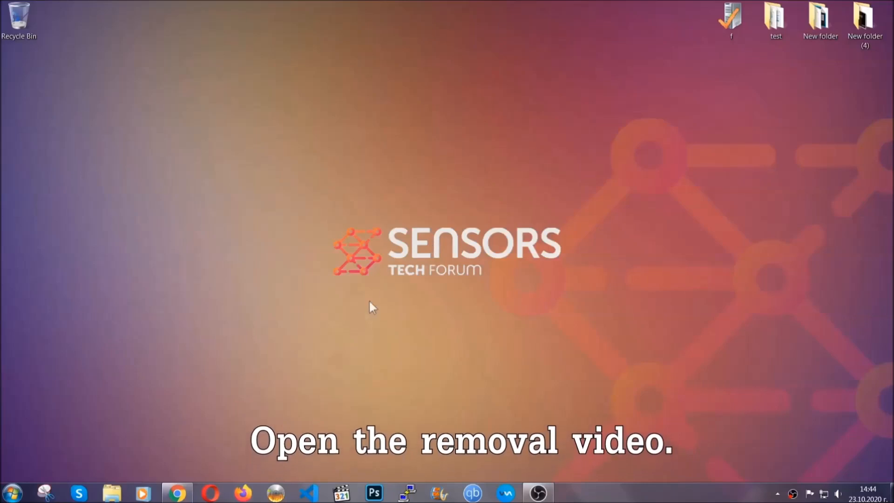
Open the 'How to Remove a Ransomware Virus' video and follow its sensorstechforum.com description link.
left_click(176, 493)
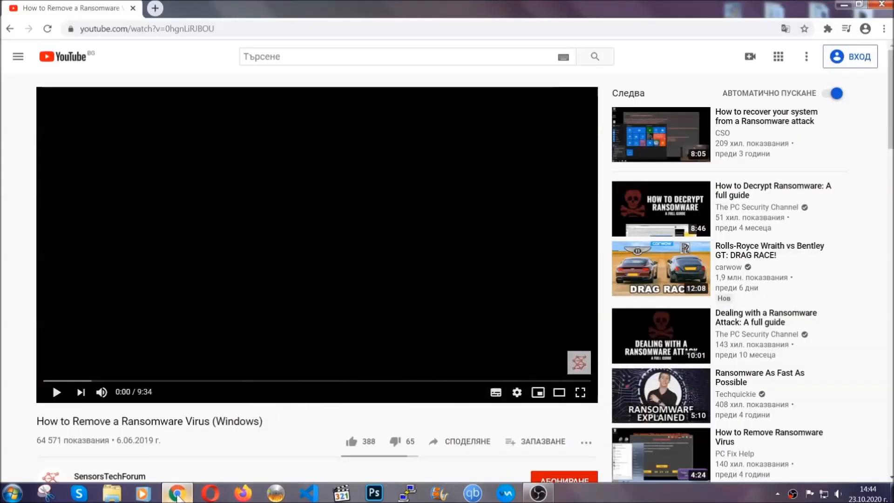
scroll("down", 3)
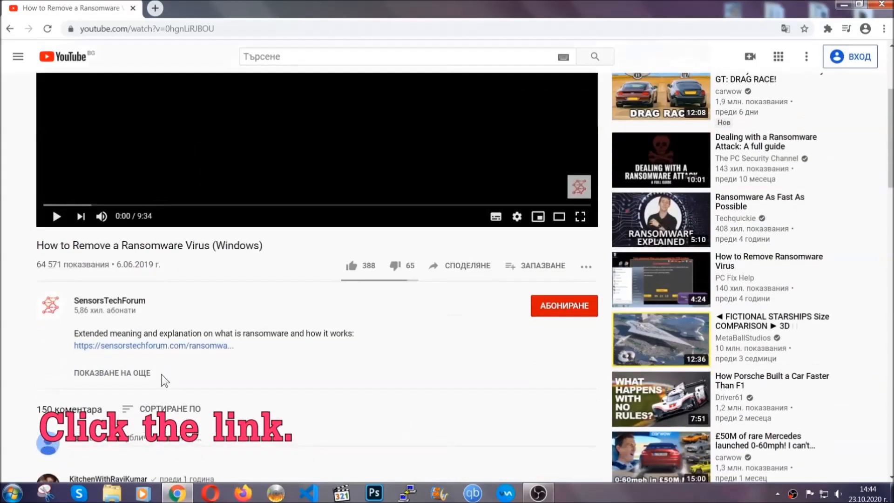
left_click(153, 346)
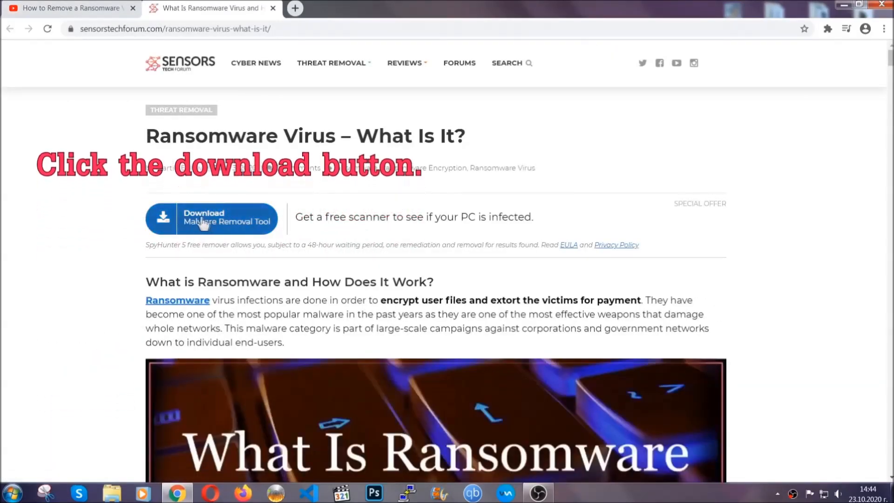
Download the SpyHunter malware removal tool and run SpyHunter-Installer.exe.
left_click(211, 218)
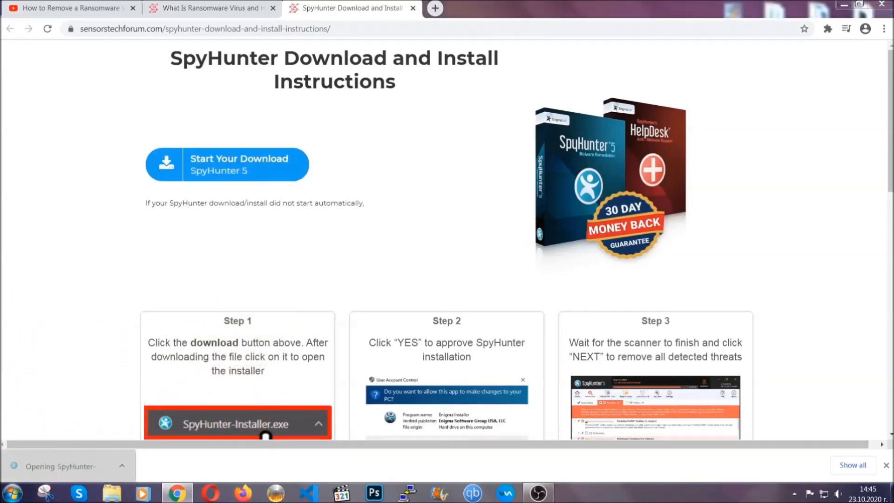
left_click(238, 423)
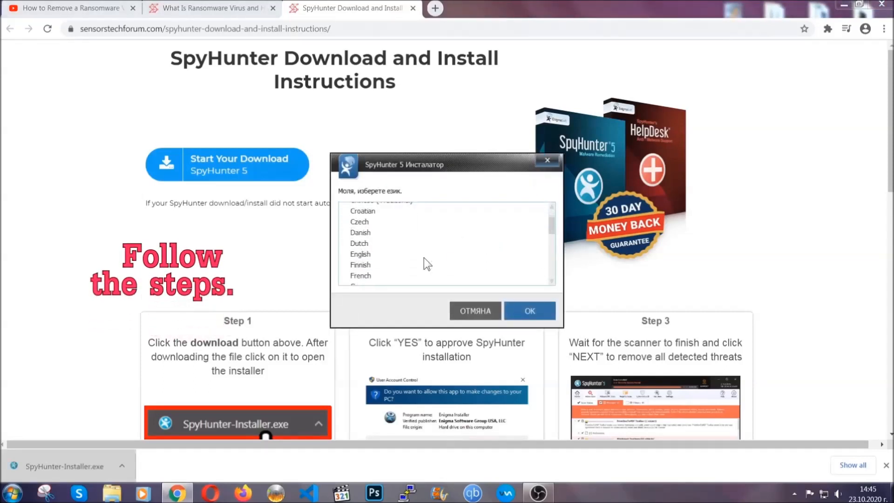
Install SpyHunter 5 in English, accepting the EULA.
left_click(361, 253)
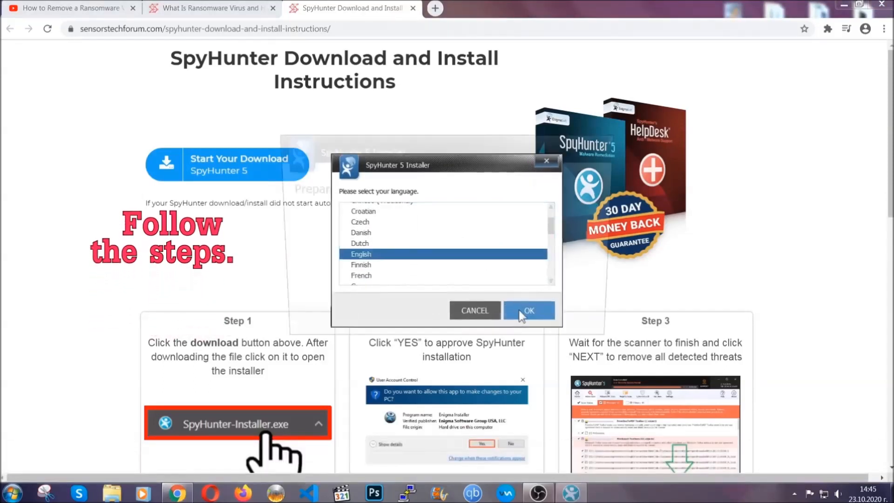
left_click(528, 311)
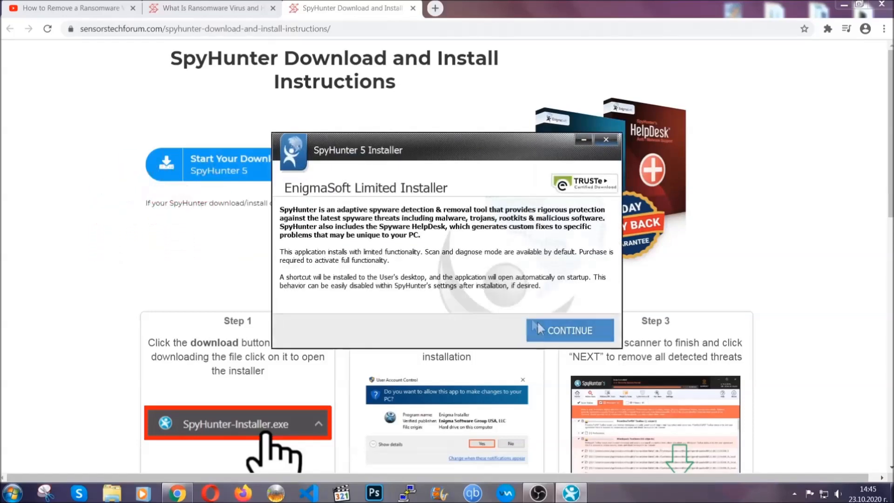
left_click(569, 330)
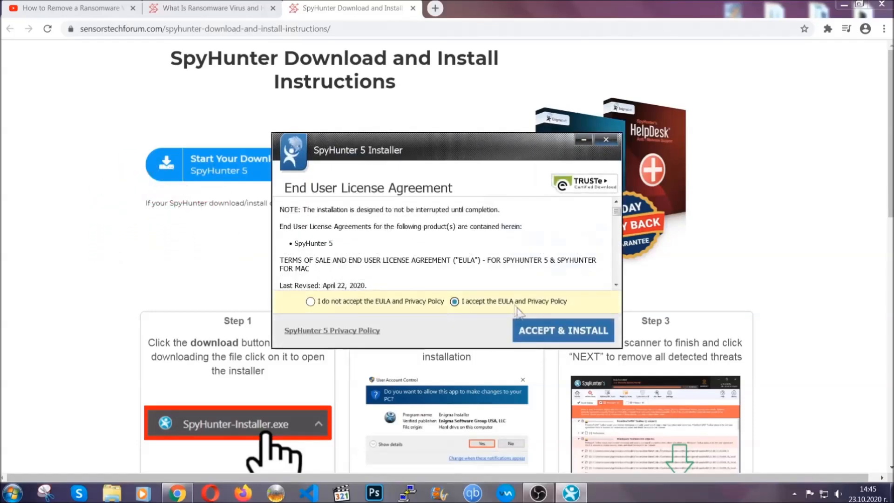
left_click(563, 330)
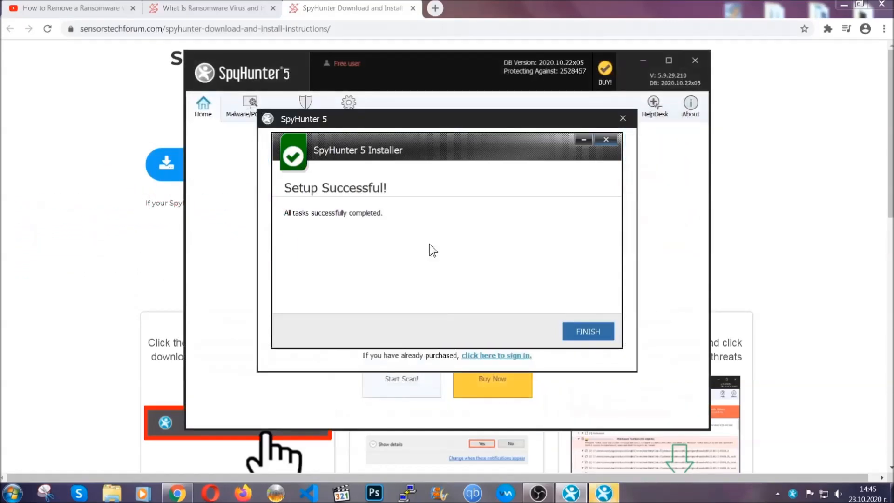
Finish SpyHunter setup and proceed to remove the detected PUP.Keygen.BB threat.
left_click(588, 331)
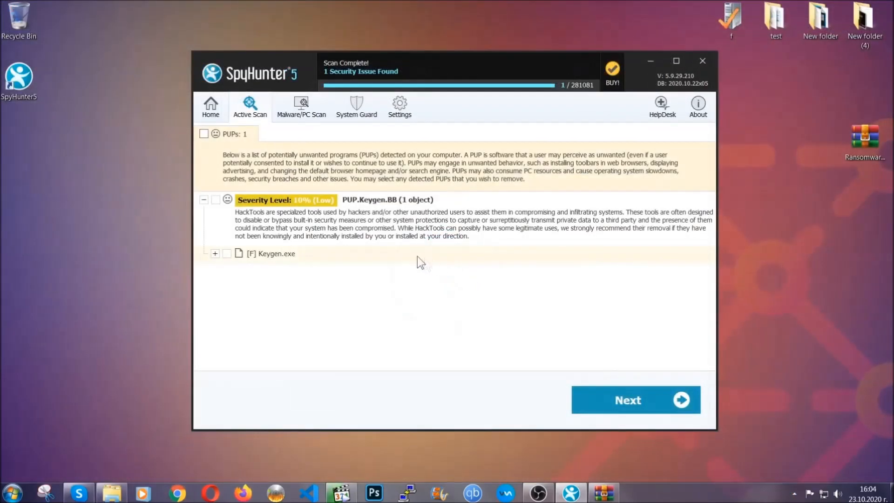
left_click(204, 134)
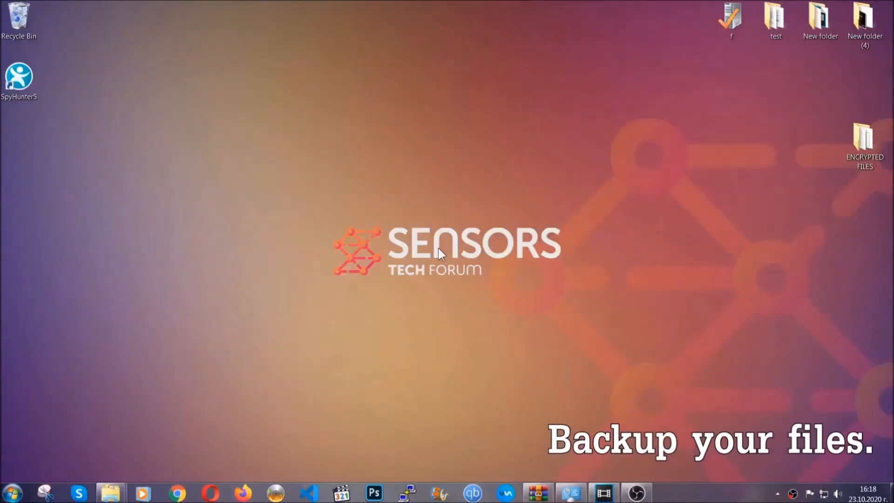
Copy all six encrypted .efji files from the ENCRYPTED FILES folder.
left_click(865, 143)
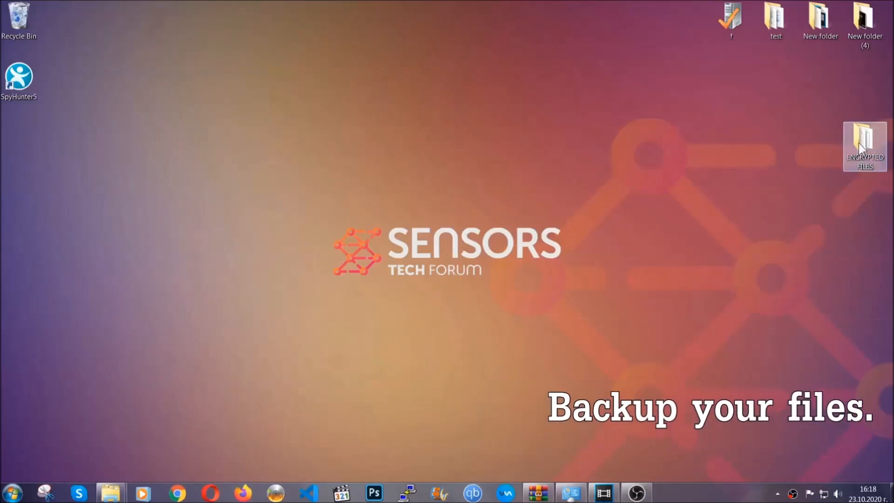
double_click(865, 145)
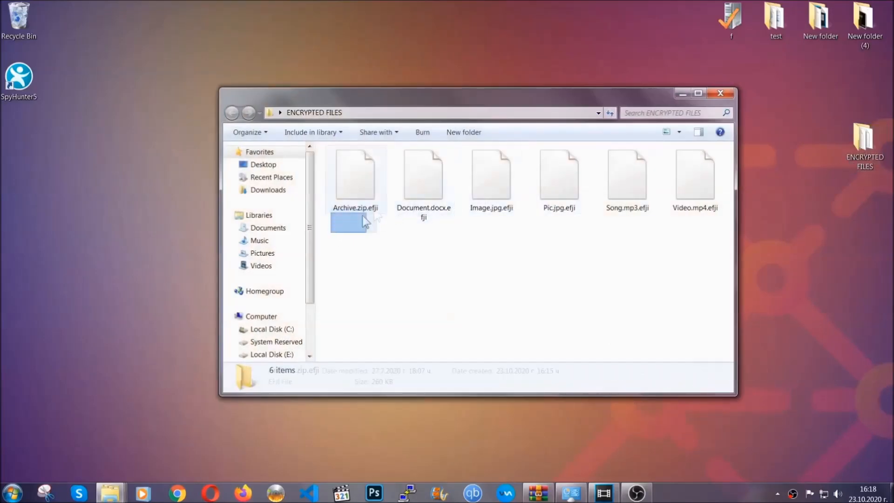
right_click(695, 177)
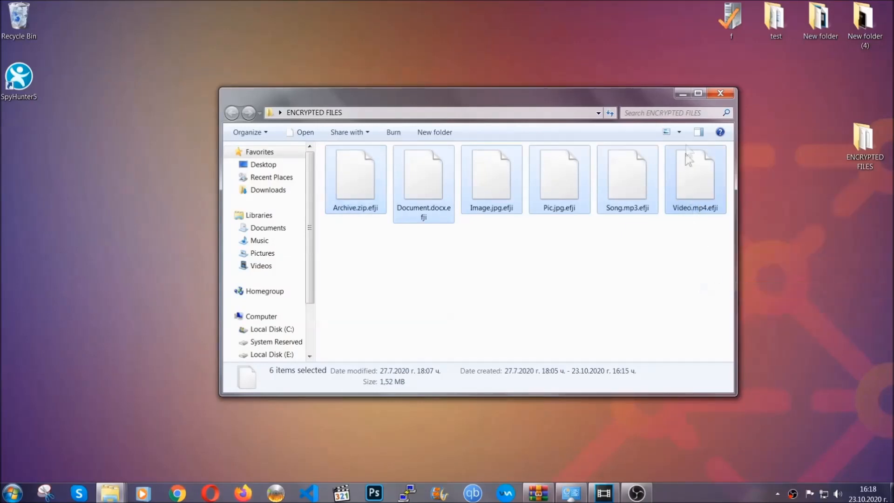
left_click(720, 93)
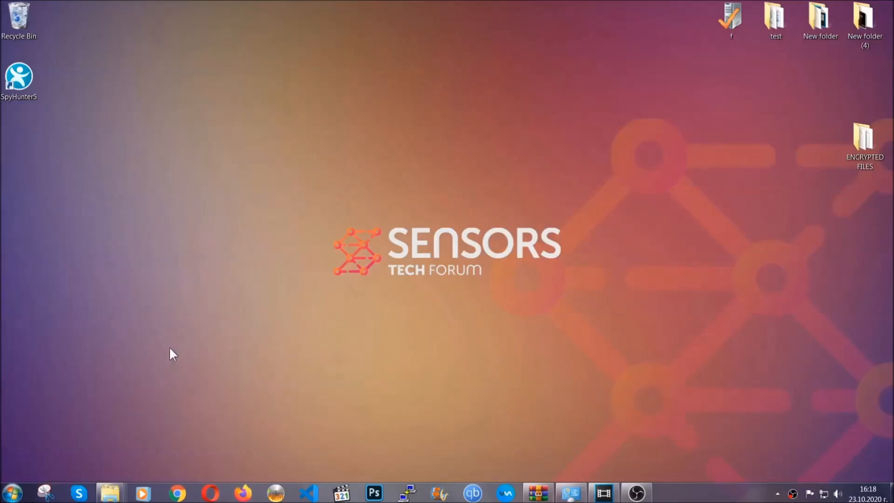
Paste the encrypted files onto FLASH DRIVE (H:) and close its window.
left_click(109, 493)
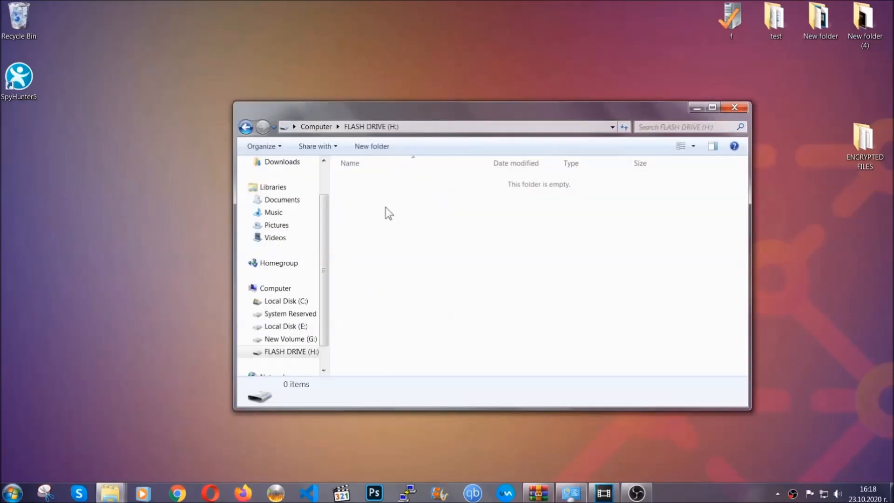
right_click(388, 214)
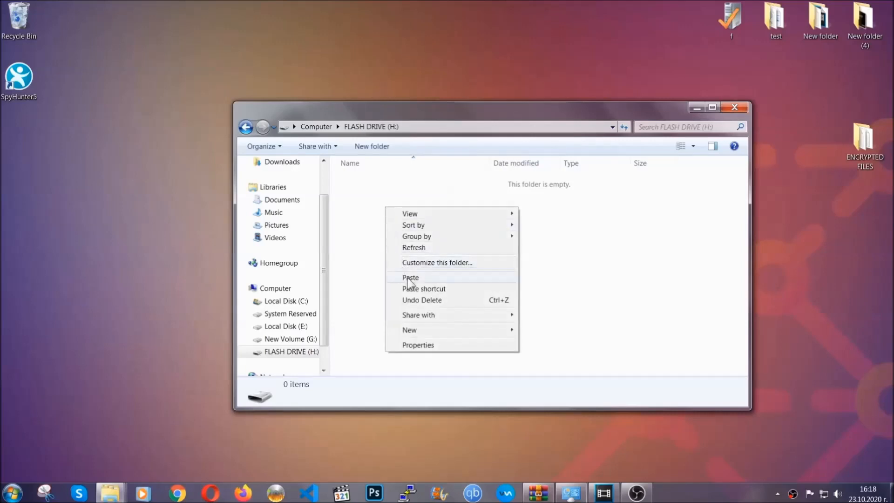
left_click(410, 277)
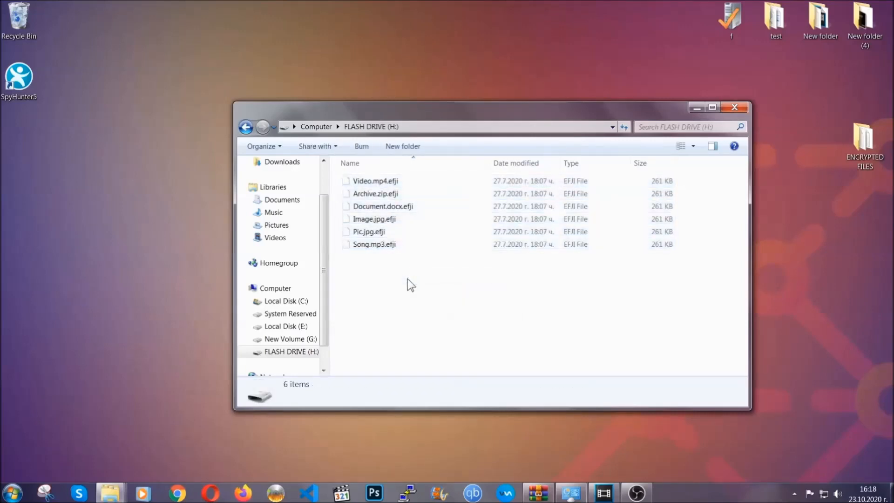
mouse_move(736, 107)
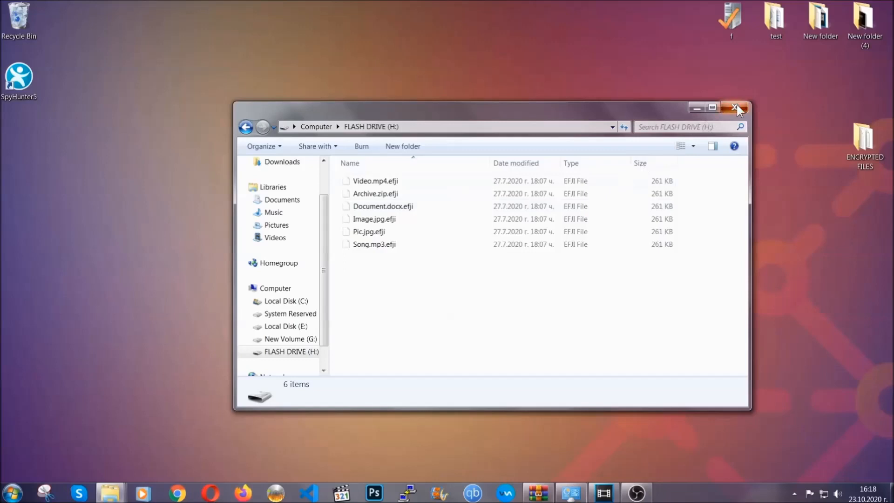
left_click(736, 108)
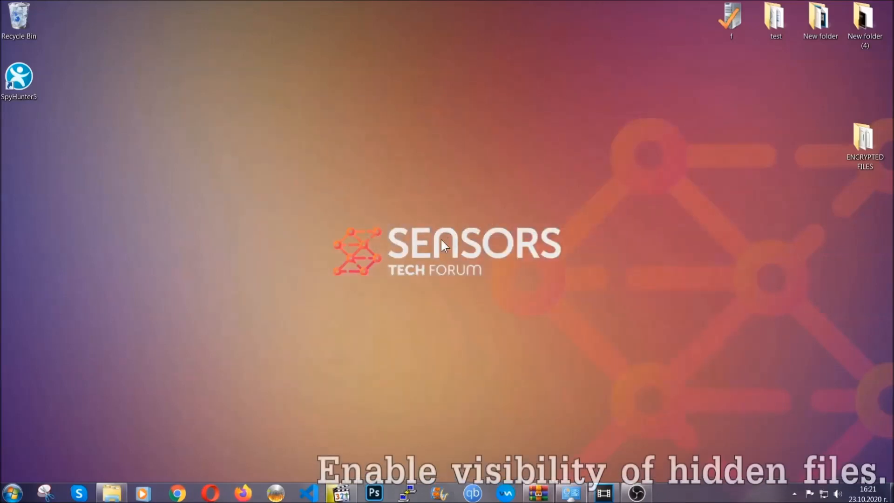
mouse_move(63, 442)
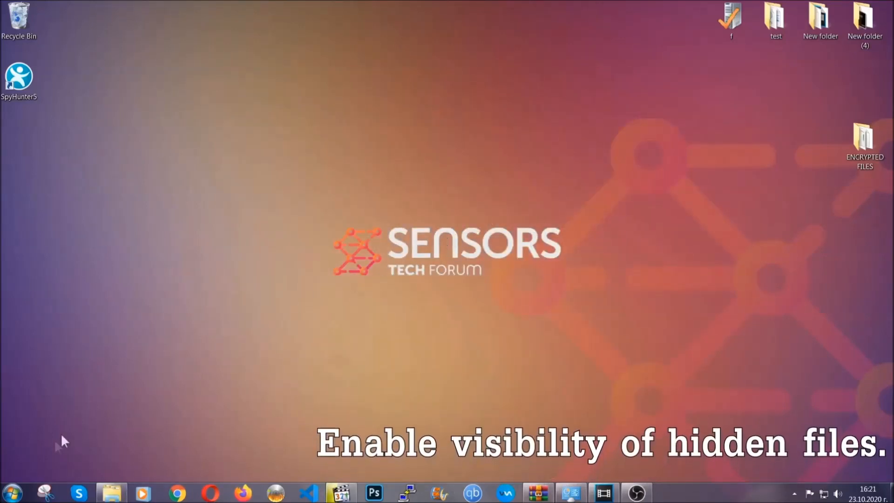
Find 'show hidden files and folders' in Start and enable 'Show hidden files, folders, and drives'.
left_click(11, 493)
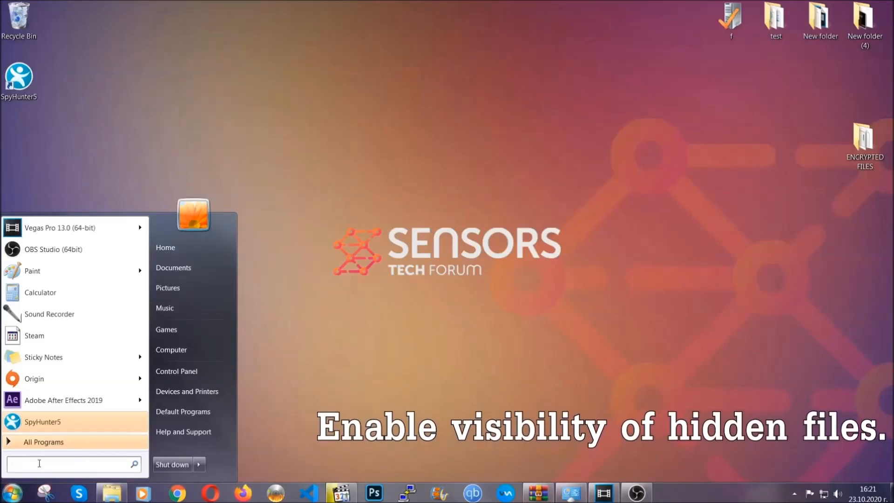
type("s")
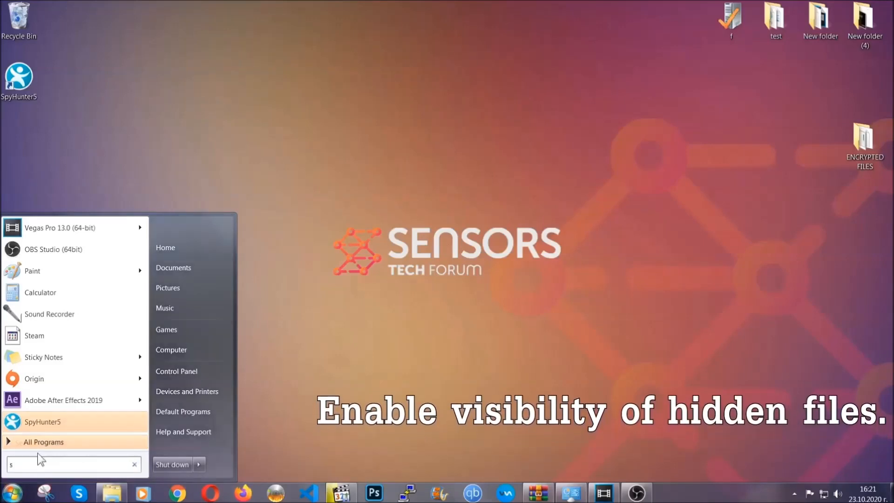
type("how hidden files")
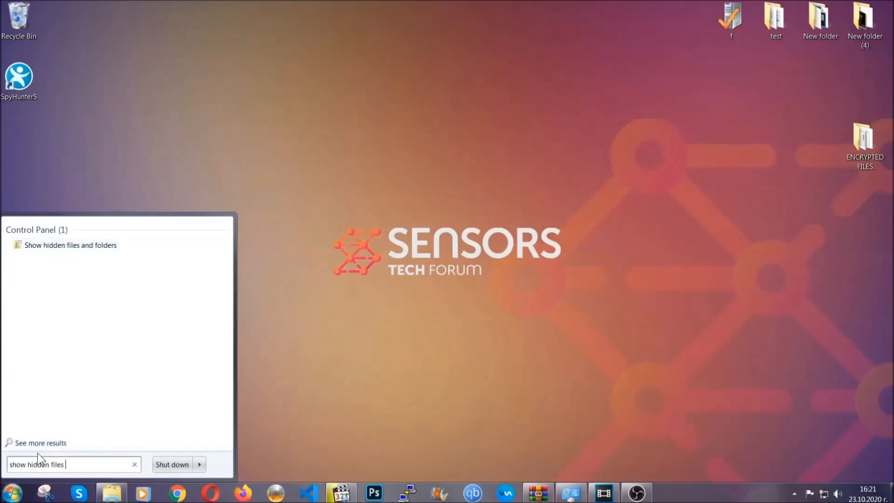
type("and folders")
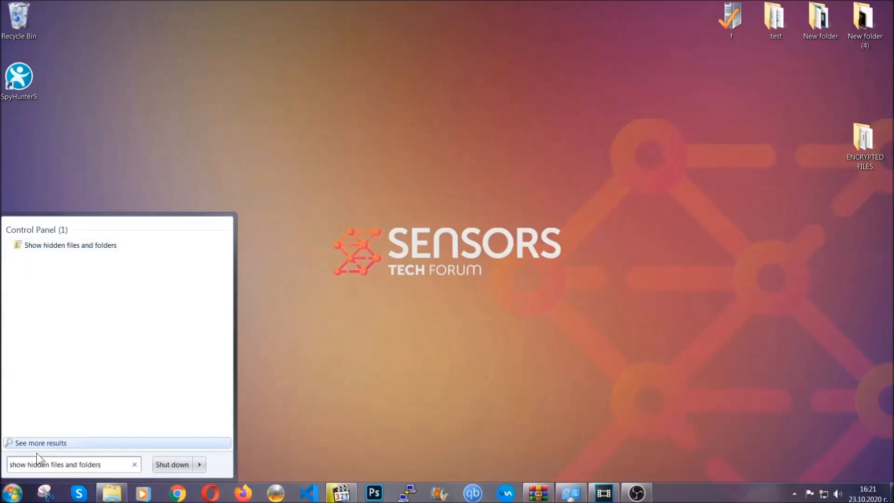
mouse_move(105, 250)
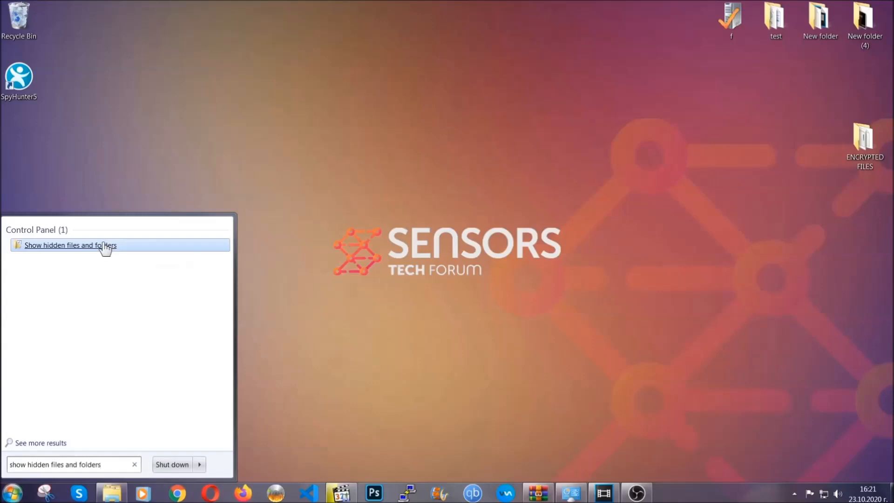
left_click(70, 245)
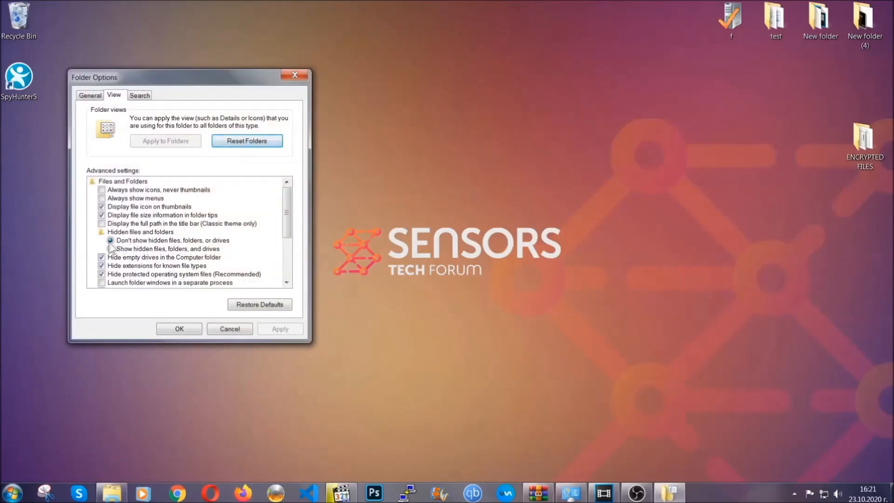
left_click(110, 249)
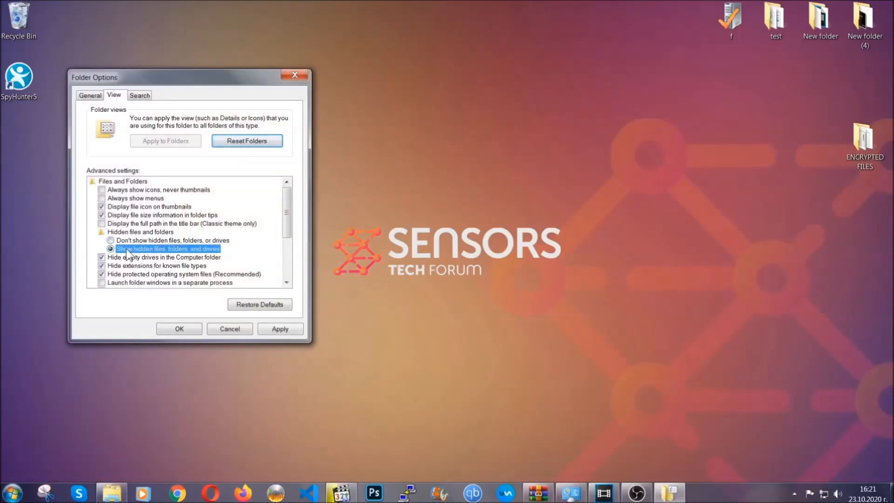
left_click(280, 328)
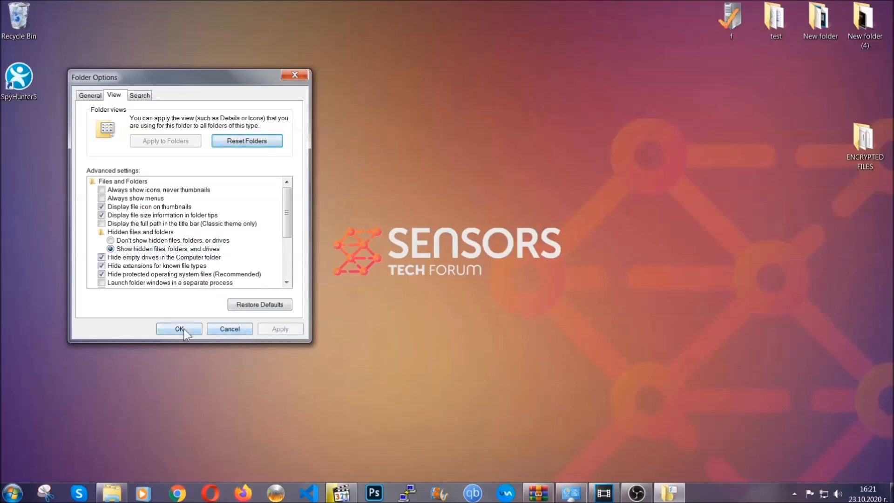
left_click(178, 328)
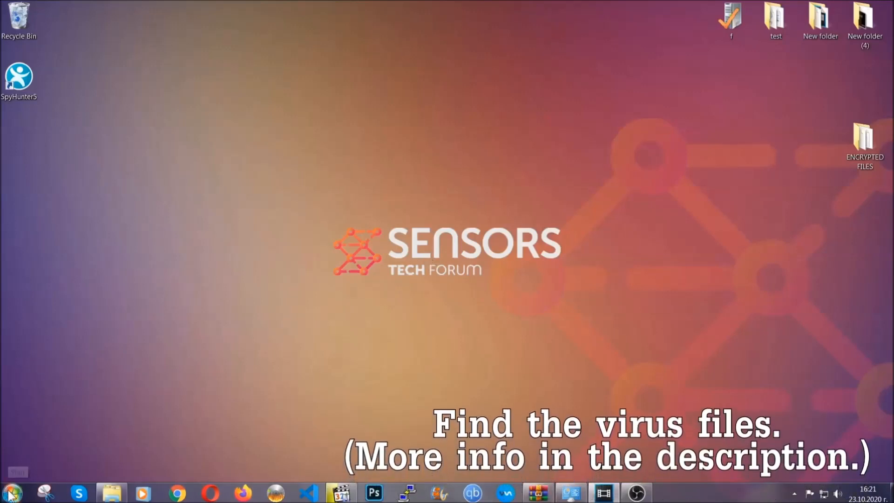
Search Computer for 'fileextension:exe Example Virus Name'.
left_click(10, 492)
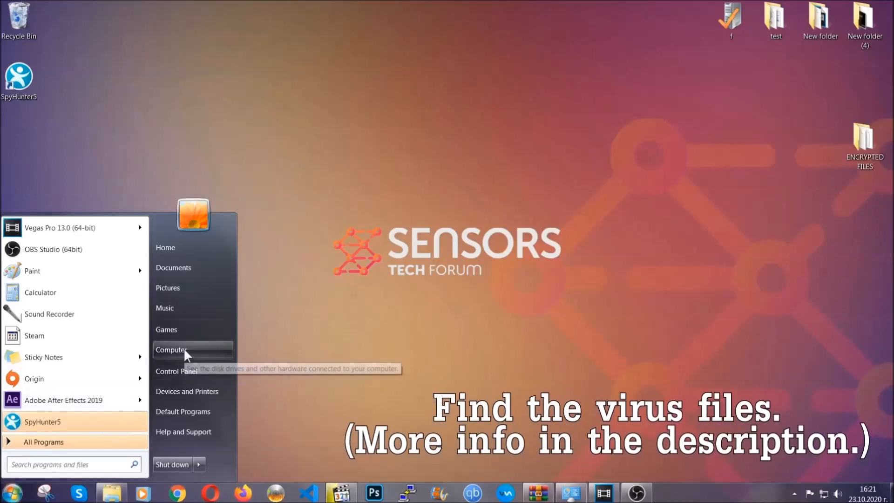
left_click(172, 350)
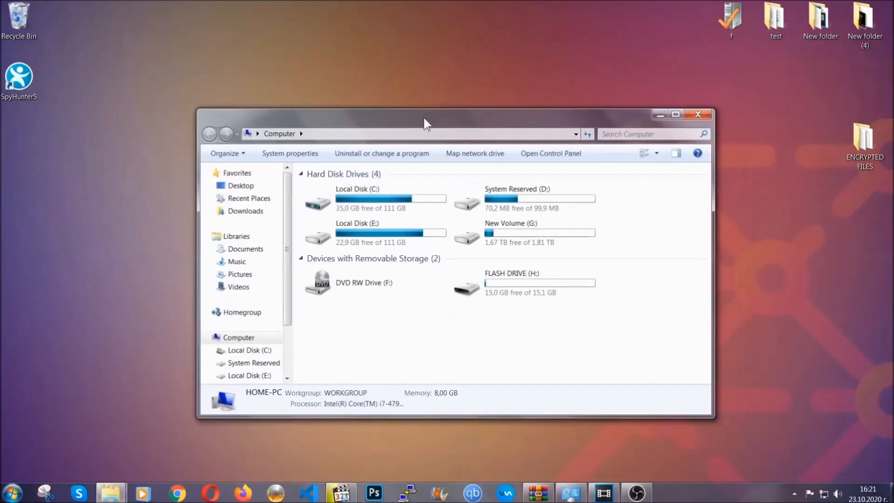
left_click(650, 134)
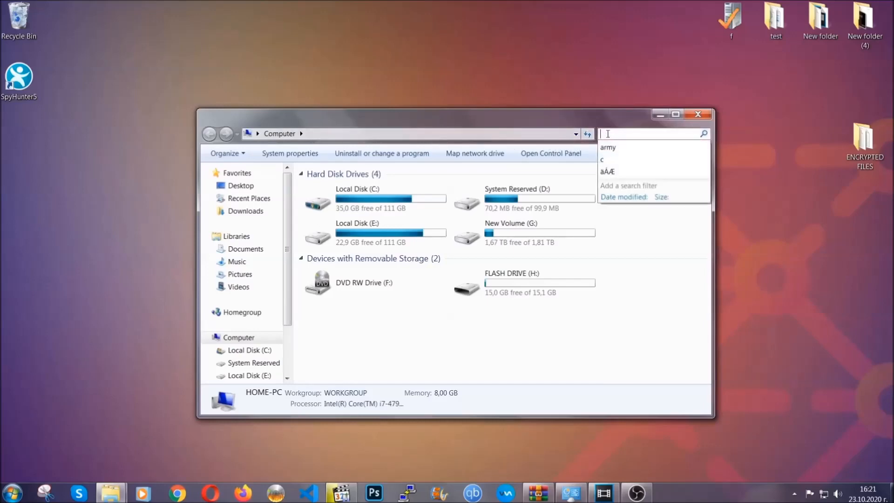
type("fileextension:exe E")
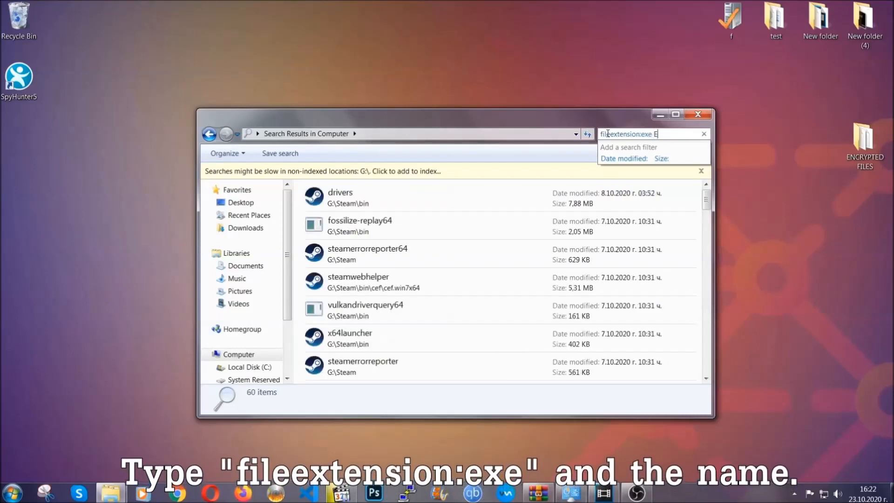
type("xample Virus Name")
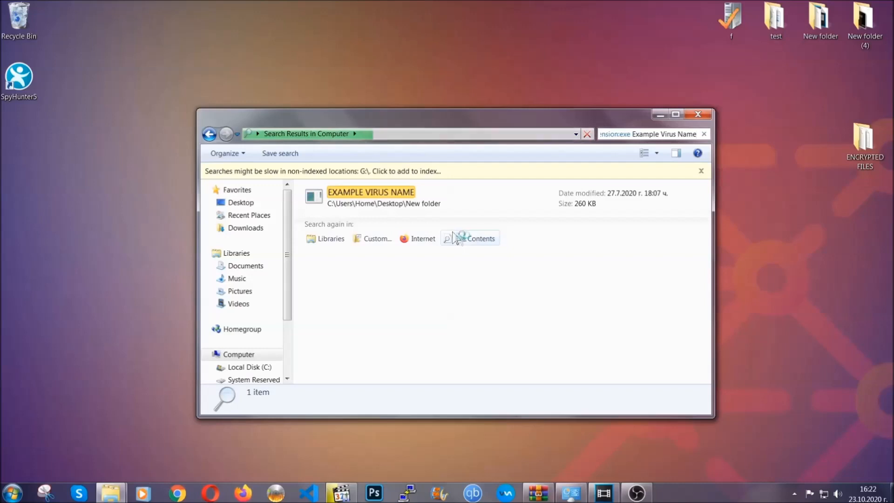
Delete the EXAMPLE VIRUS NAME file to the Recycle Bin and close the results.
left_click(371, 197)
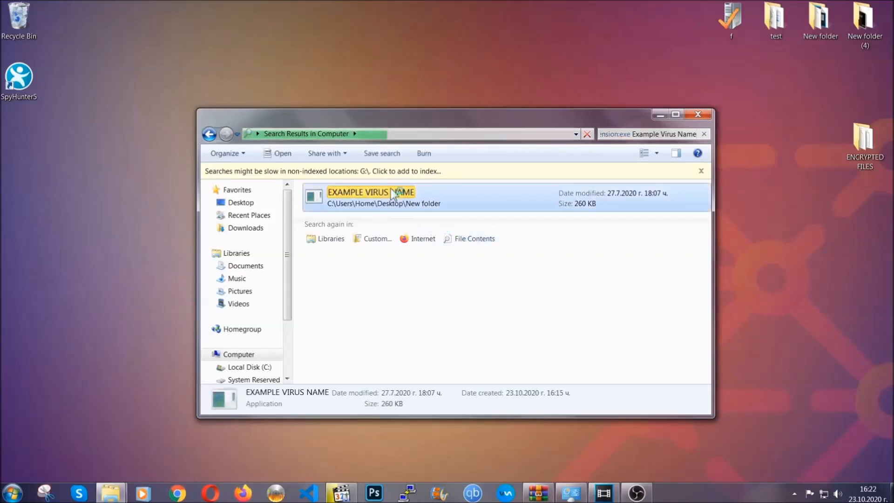
right_click(371, 197)
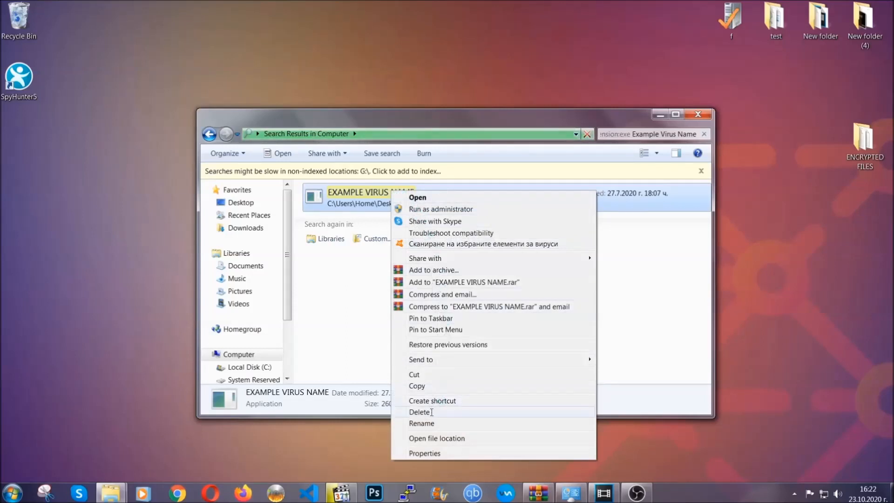
left_click(419, 411)
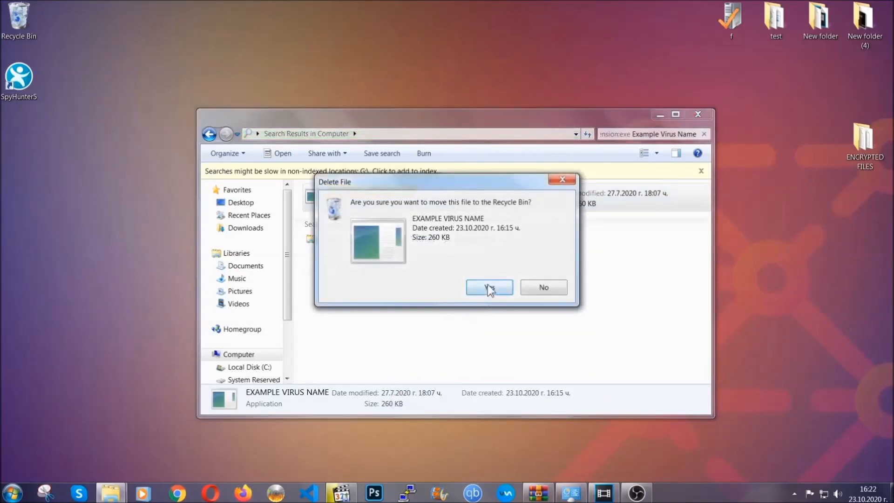
left_click(489, 287)
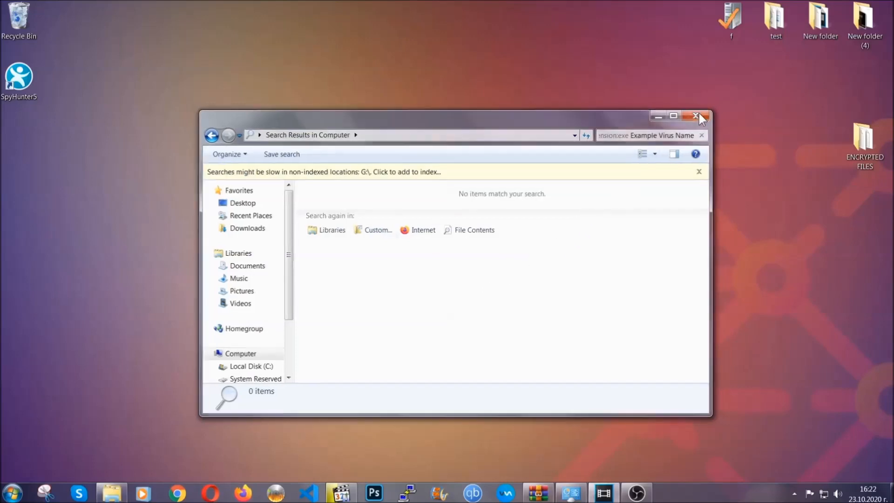
left_click(698, 116)
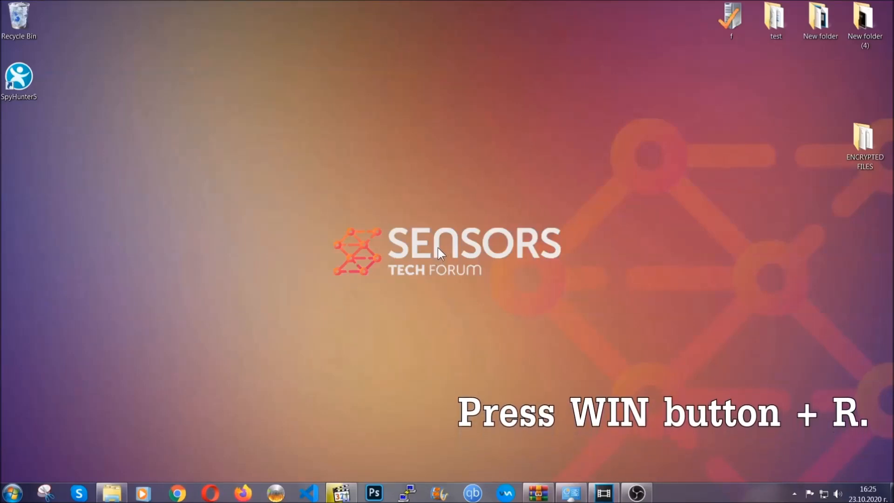
Run REGEDIT from the Win+R Run dialog.
key("win+r")
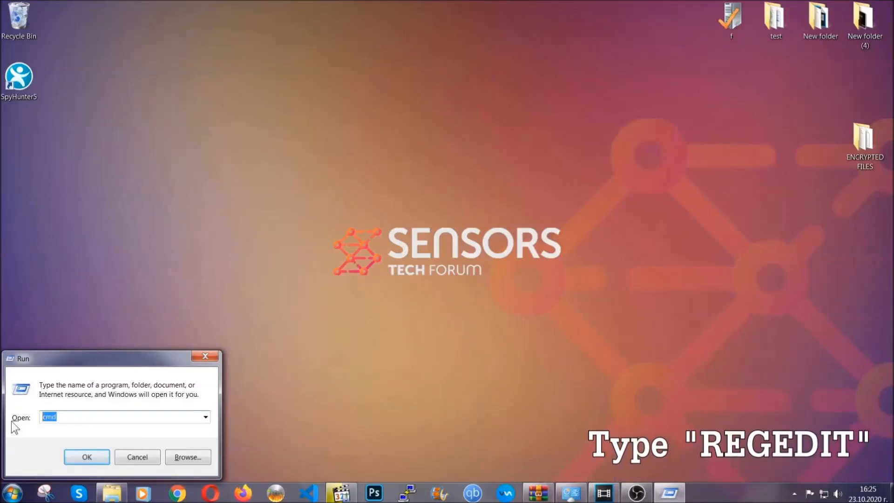
type("REGEDIT")
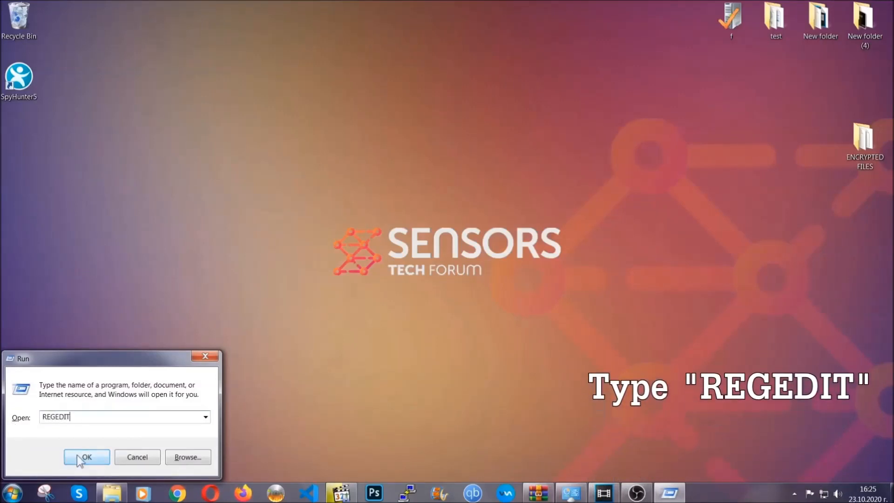
left_click(86, 457)
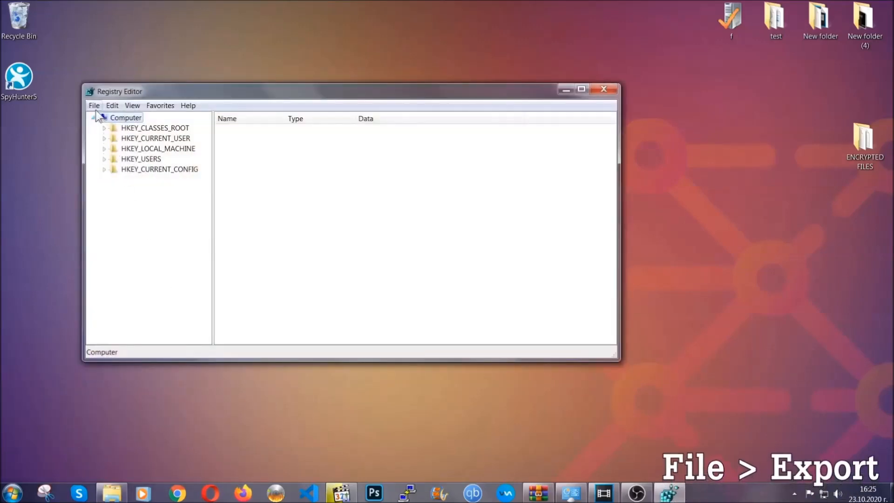
Export the whole registry as BACKUP on the Desktop, then select HKEY_CURRENT_USER.
left_click(94, 106)
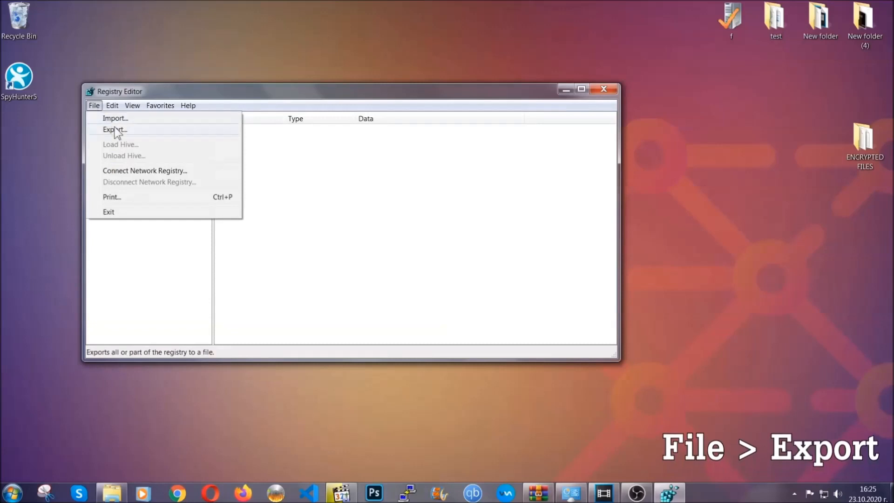
left_click(115, 130)
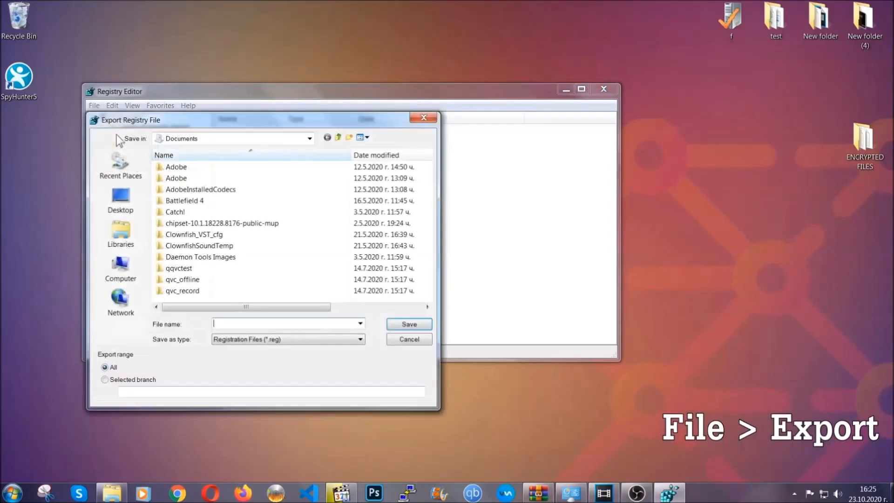
left_click(120, 199)
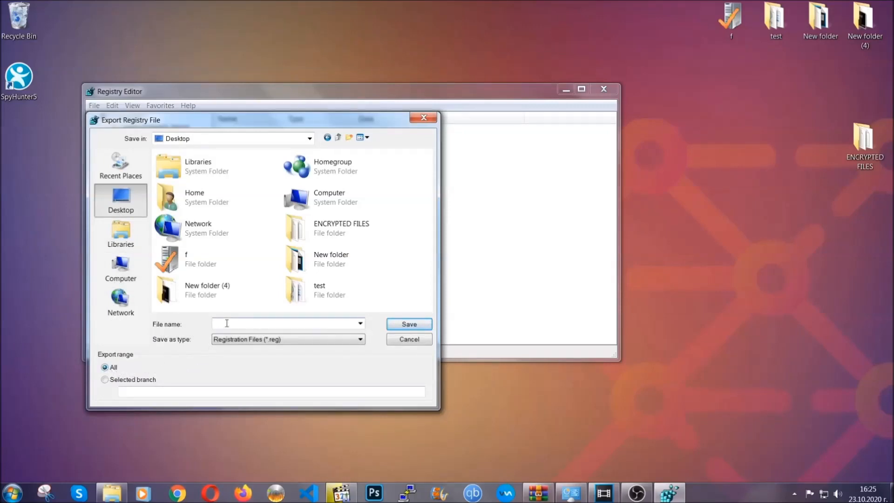
type("BACKUP")
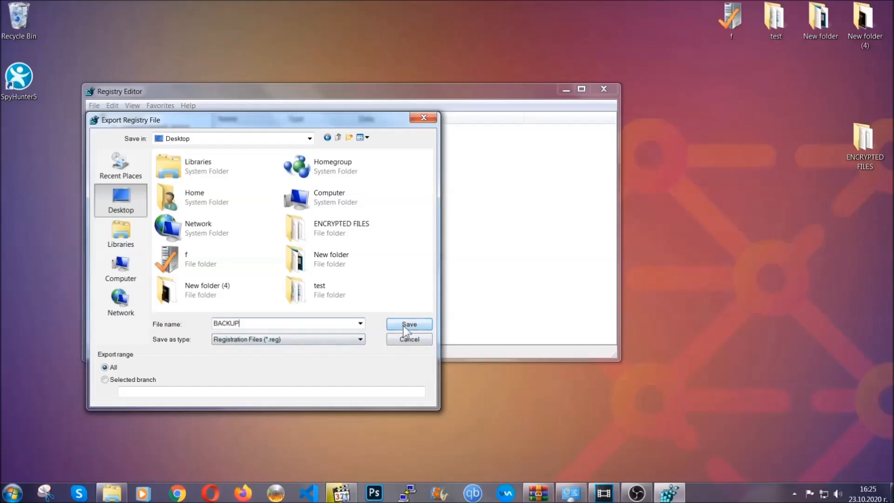
left_click(409, 324)
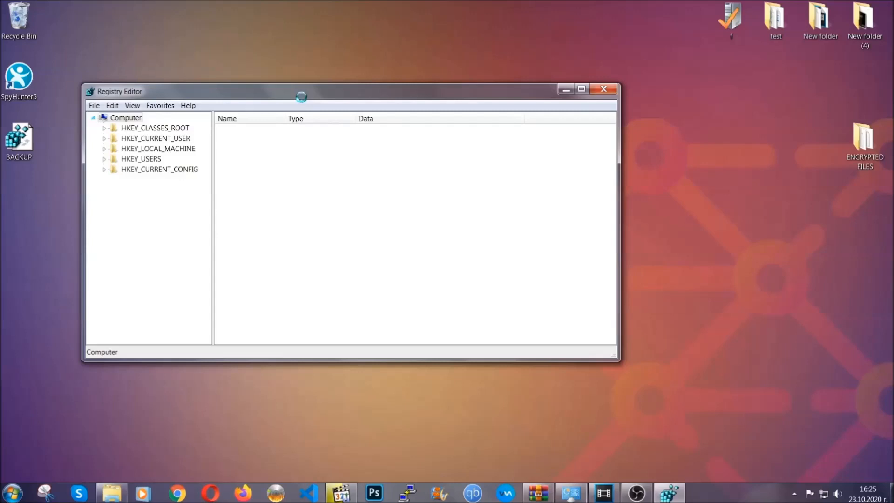
left_click_drag(301, 91, 375, 114)
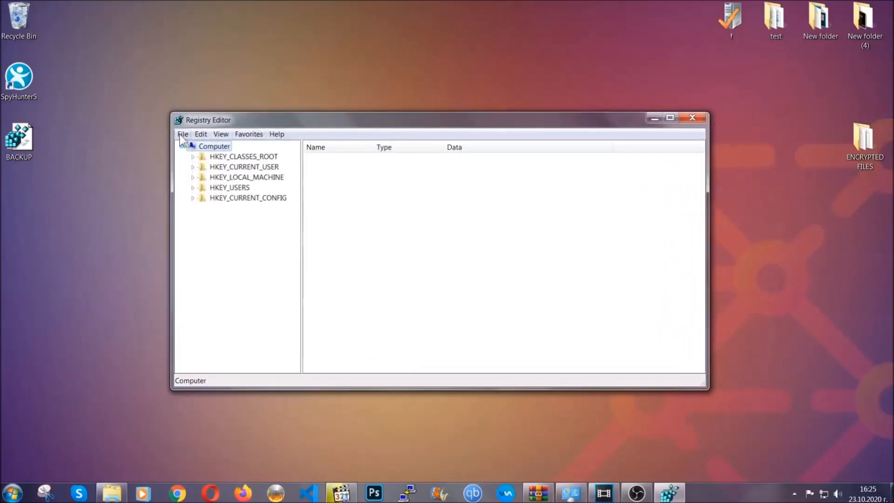
left_click(183, 133)
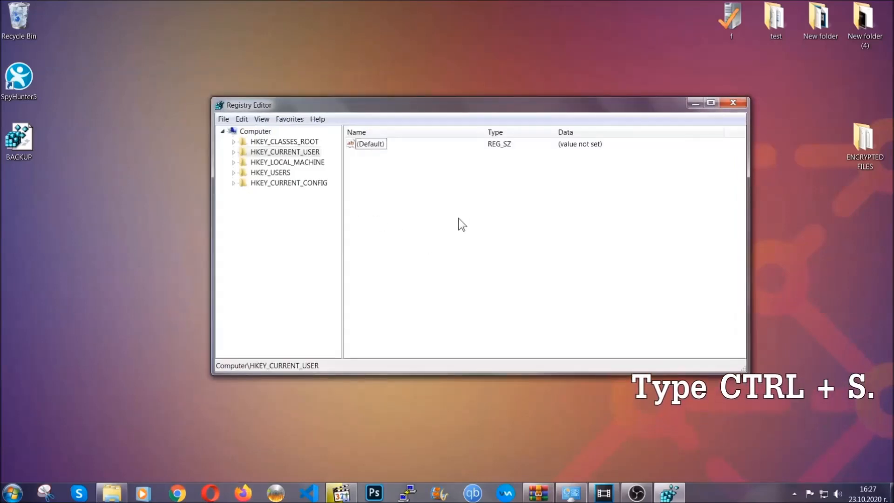
Search registry keys for 'RunOnce' to reach the CurrentVersion RunOnce key.
key("ctrl+f")
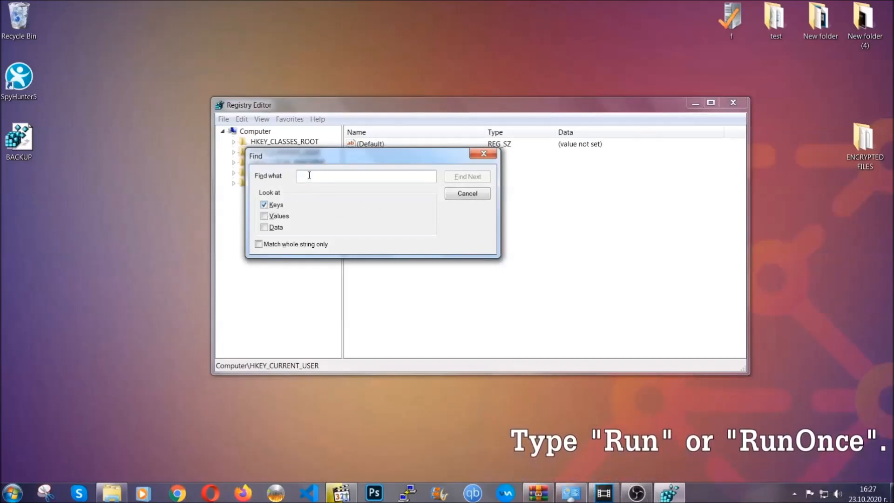
type("RunOnce")
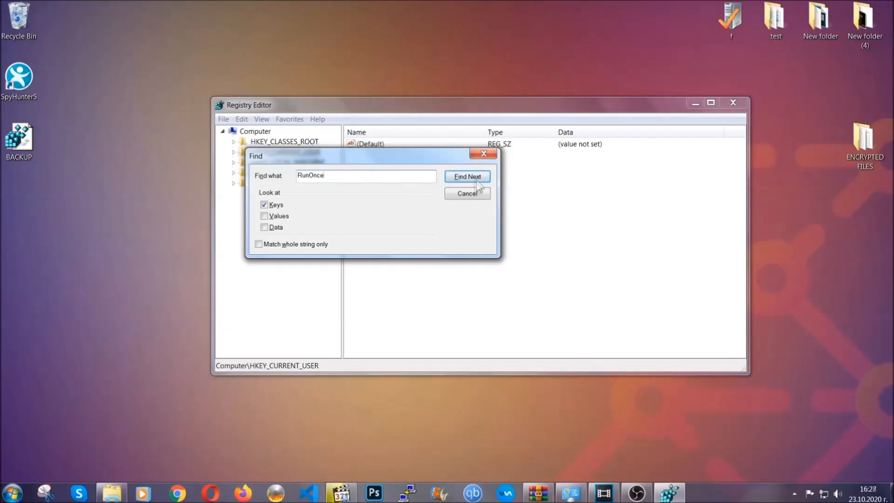
left_click(467, 176)
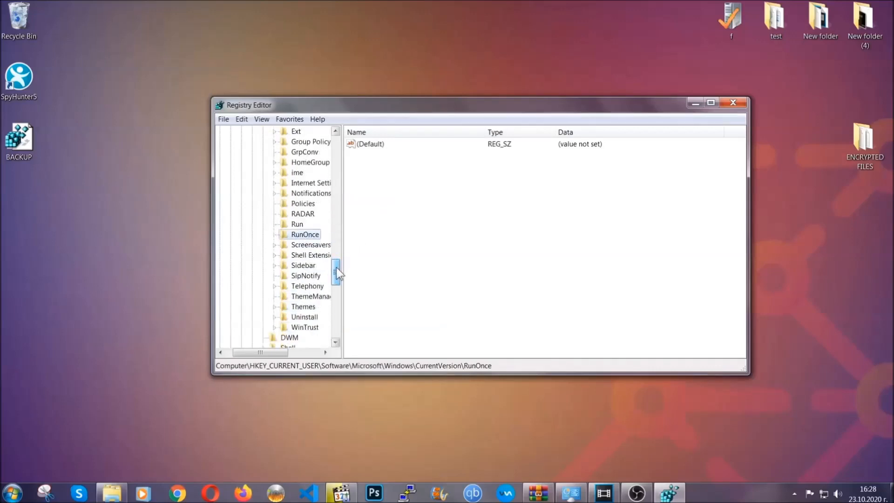
Delete the THE VIRUS startup value from the current user's Run key, then close Registry Editor.
left_click(297, 224)
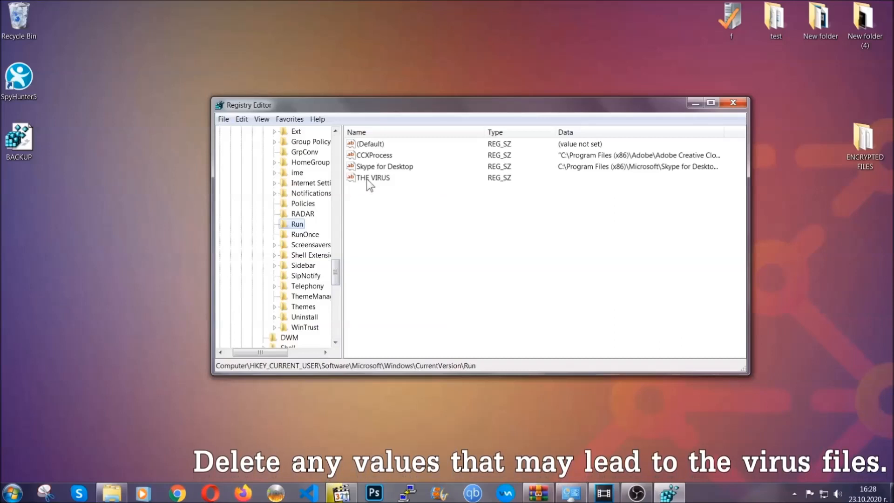
right_click(373, 177)
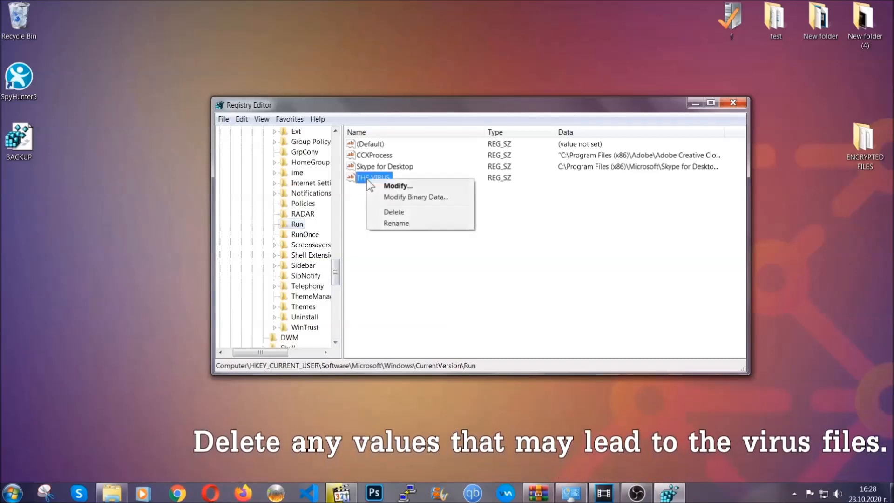
left_click(394, 212)
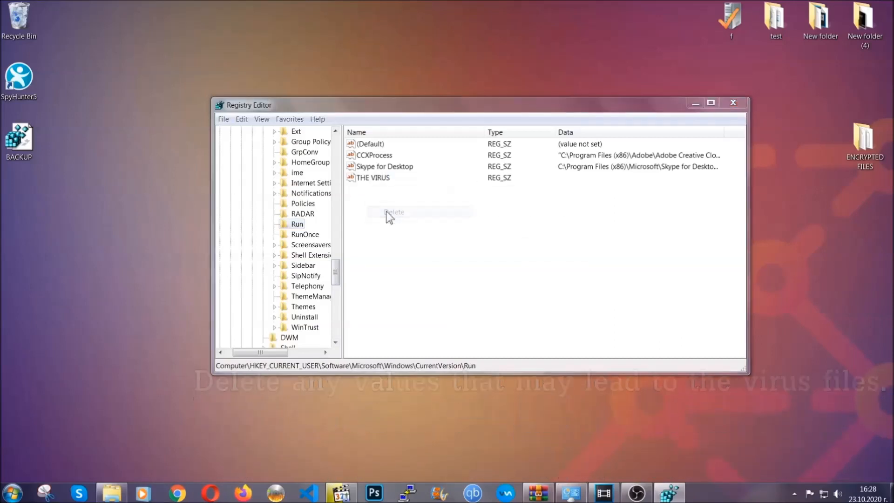
left_click(395, 212)
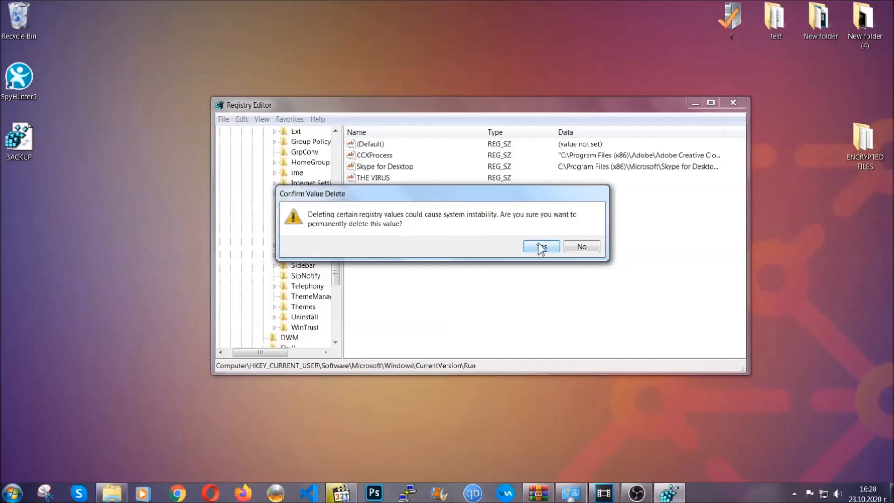
left_click(541, 246)
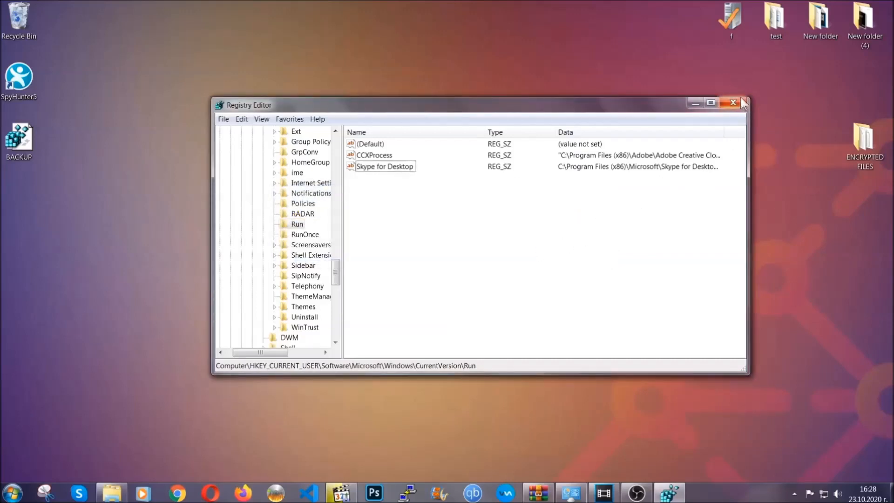
left_click(733, 102)
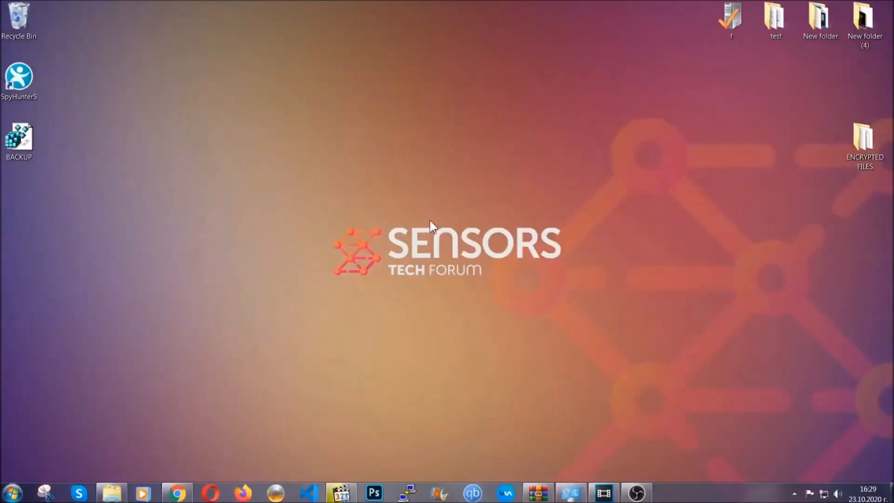
mouse_move(268, 350)
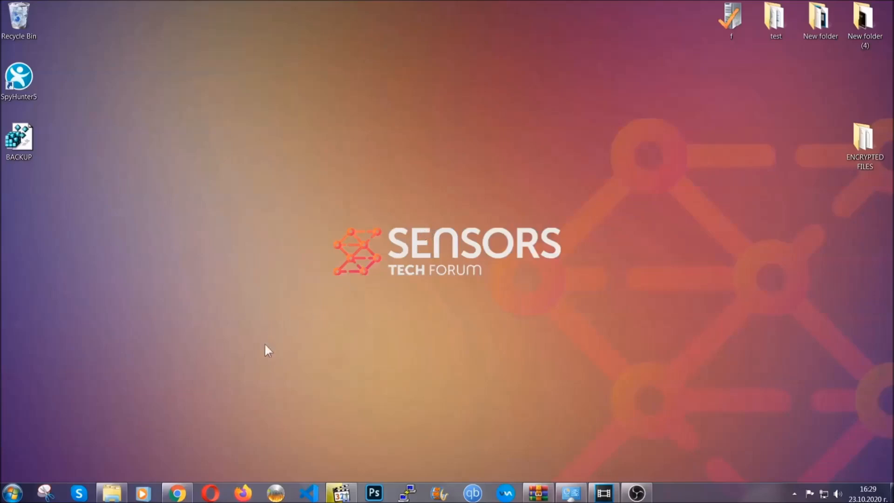
Open SensorsTechForum's ransomware file-restore article in Chrome and scroll to its six methods.
left_click(178, 493)
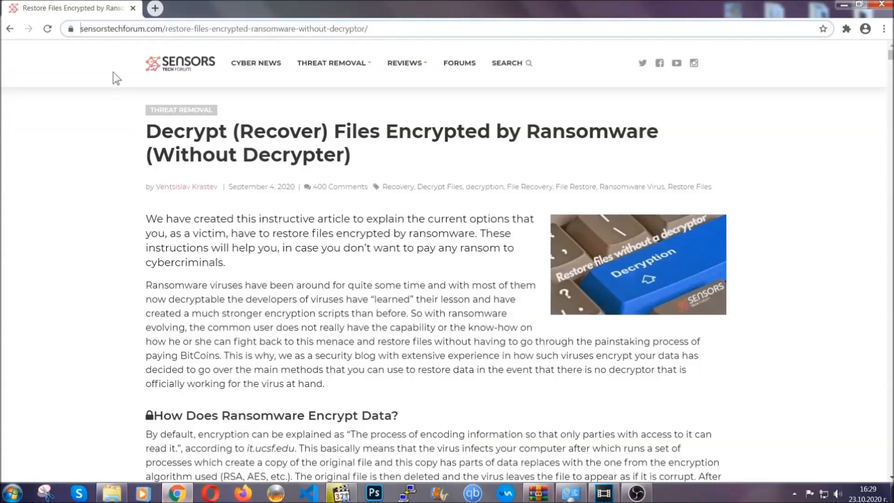
left_click(223, 29)
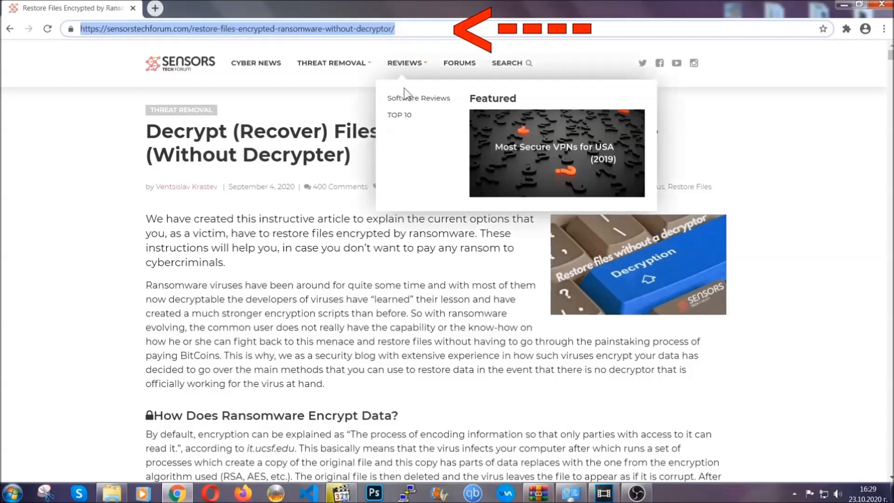
scroll("down", 3)
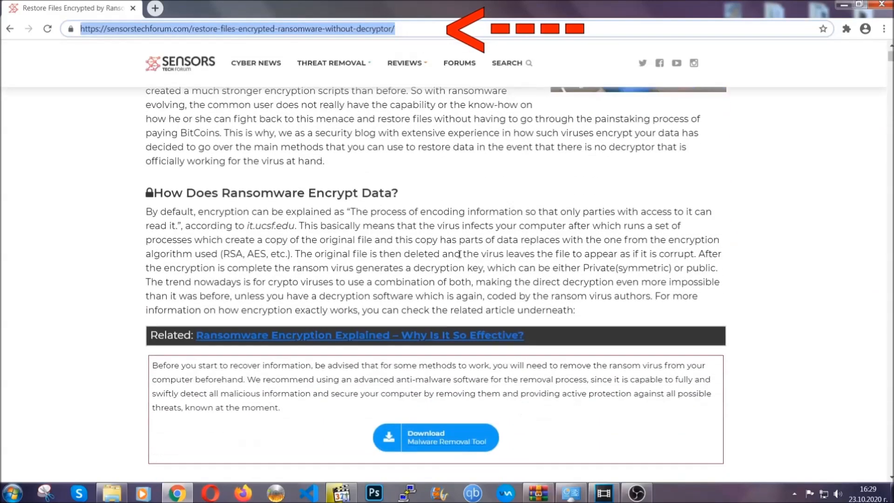
scroll("down", 3)
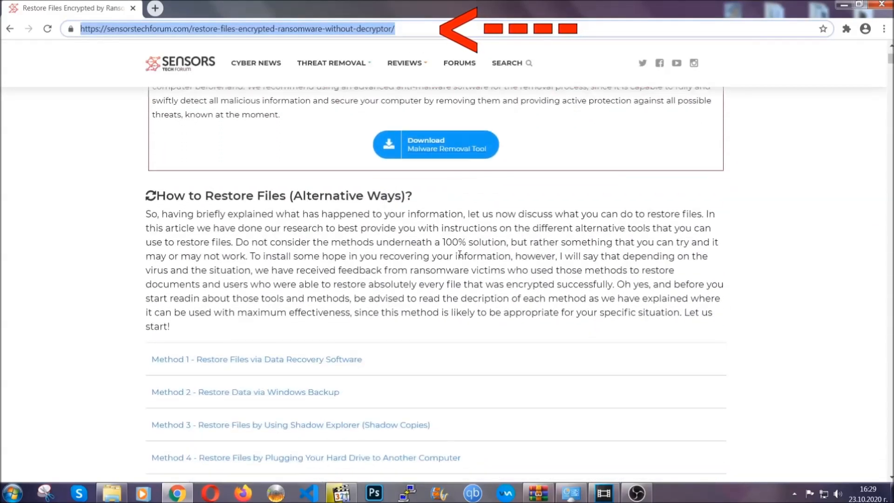
scroll("down", 3)
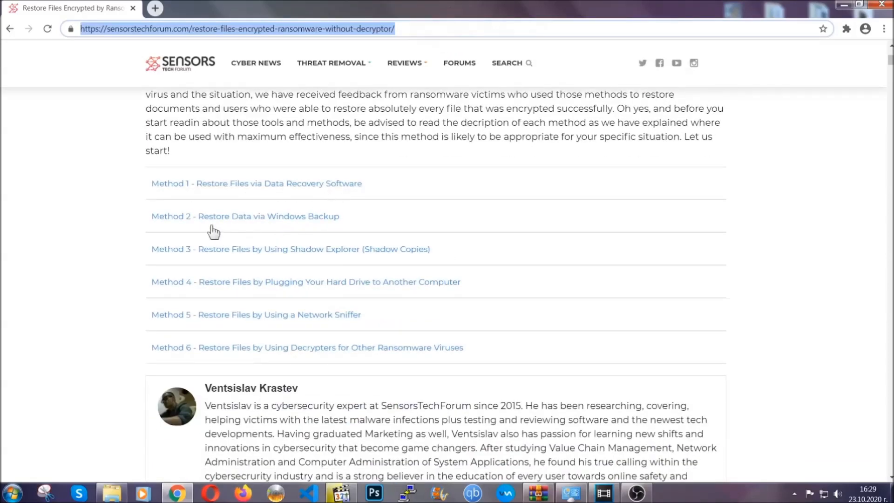
mouse_move(303, 257)
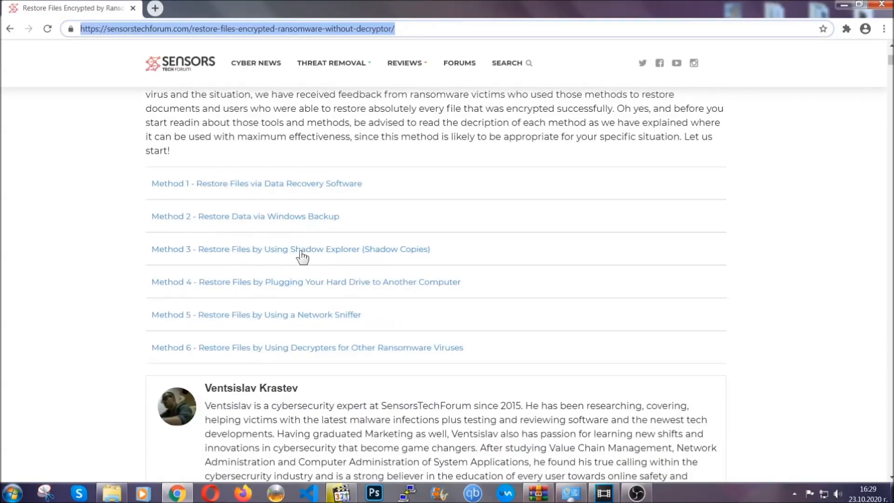
mouse_move(321, 295)
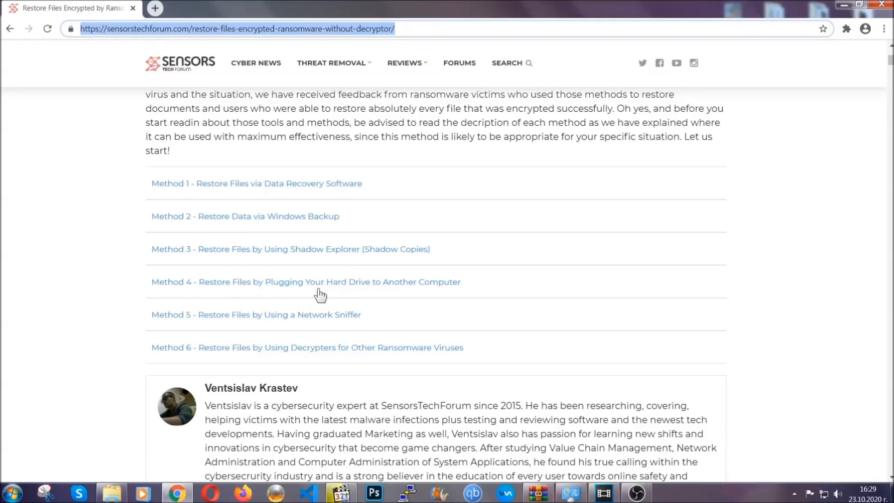
Expand 'Method 2 - Restore Data via Windows Backup' and highlight its summary details.
left_click(244, 216)
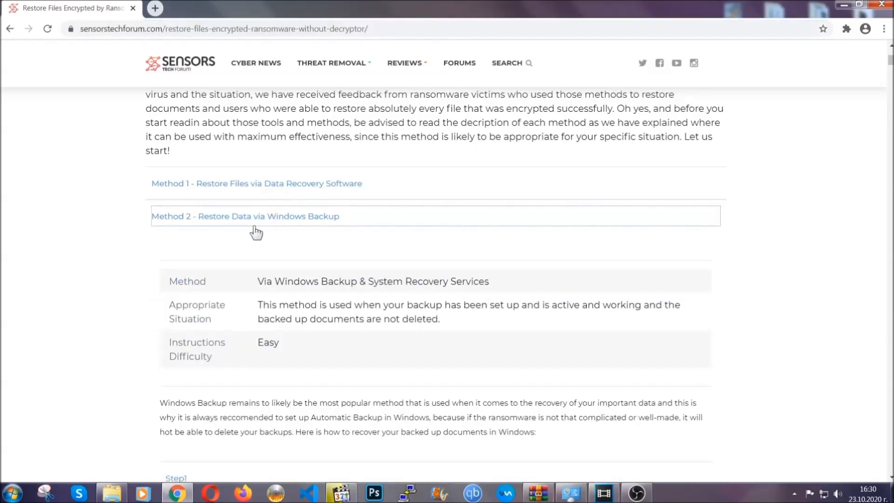
left_click_drag(257, 281, 319, 354)
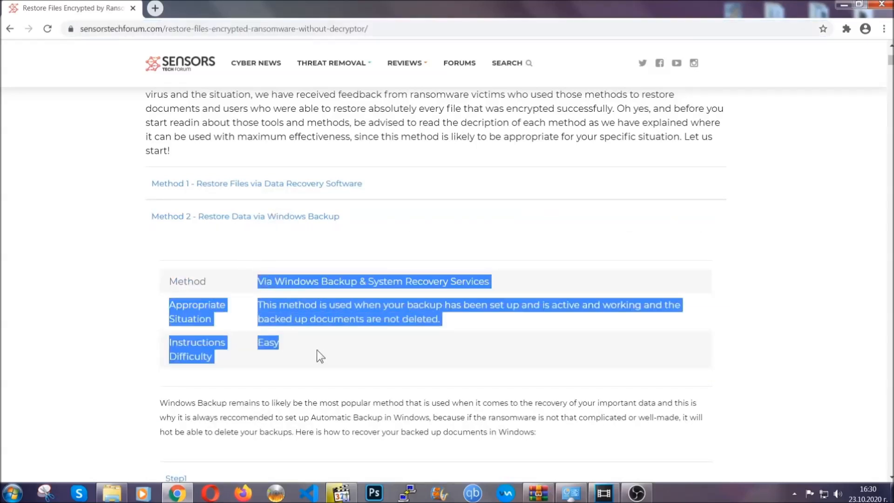
scroll("down", 3)
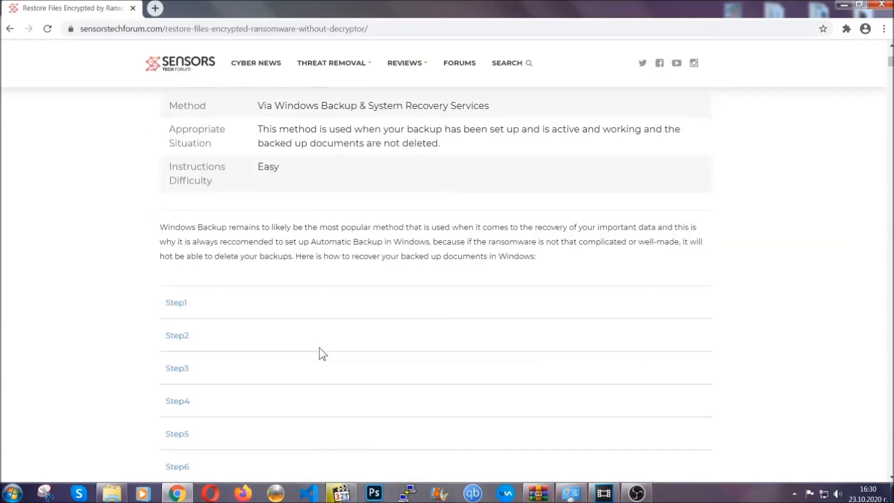
Expand the method's first backup recovery step and scroll down to the author bio.
left_click(175, 302)
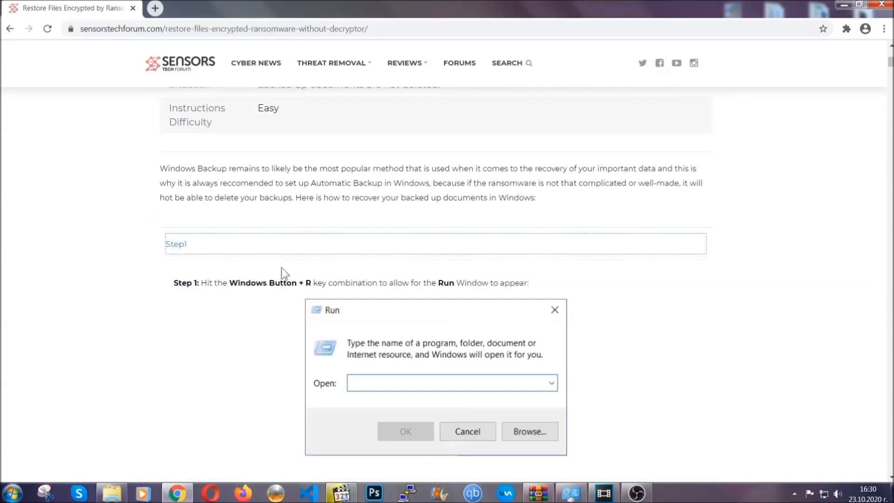
scroll("down", 3)
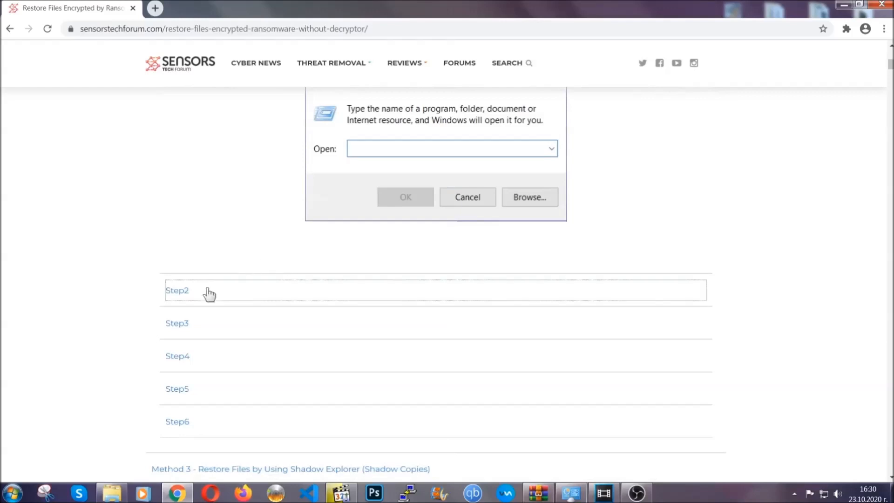
type("ms-settings:windowsupdate")
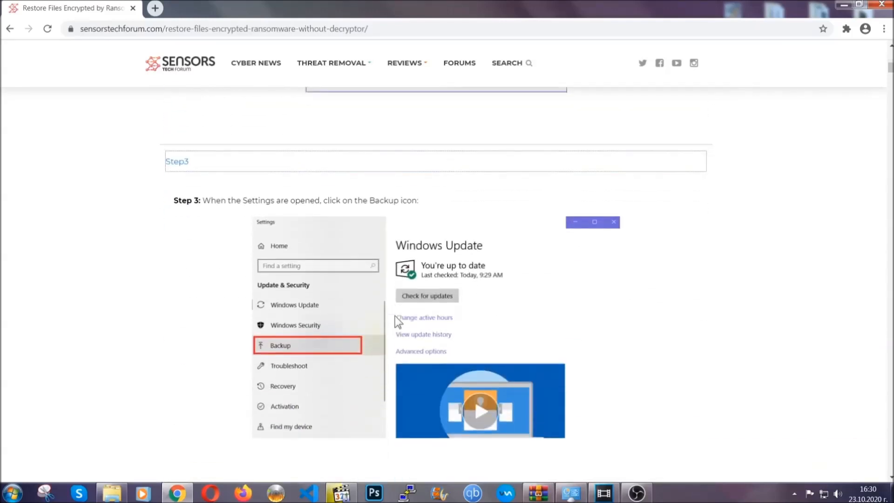
scroll("down", 3)
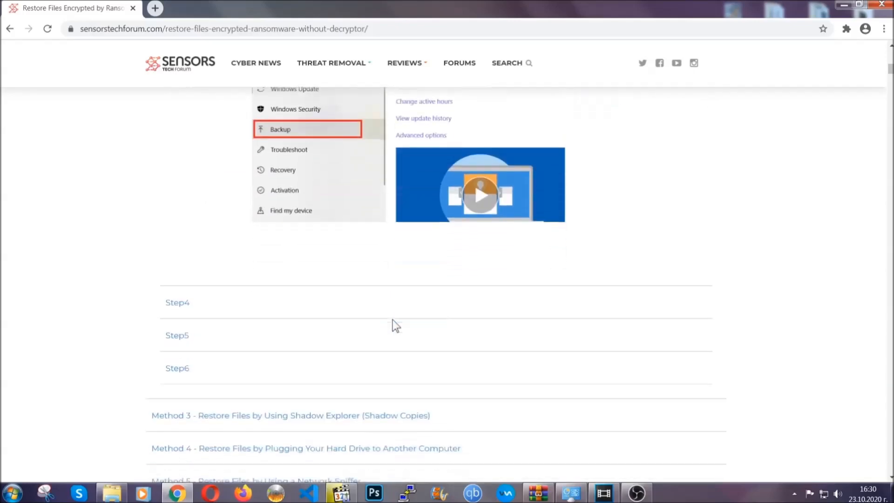
scroll("down", 3)
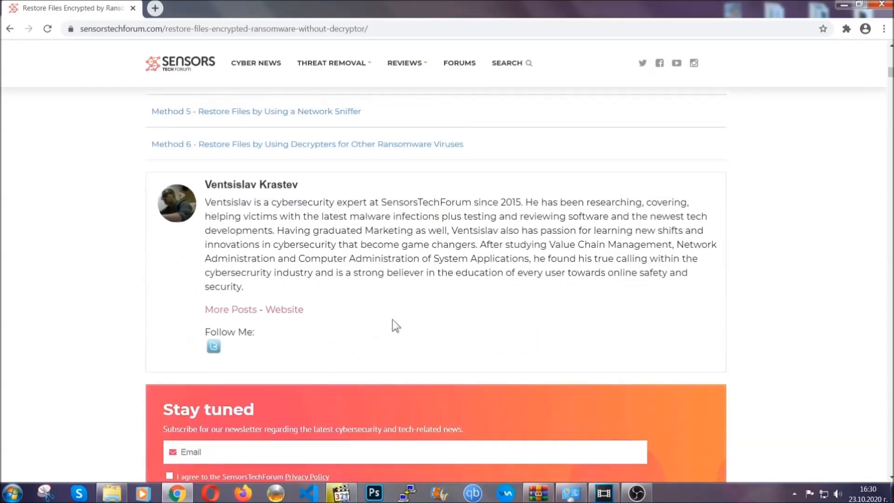